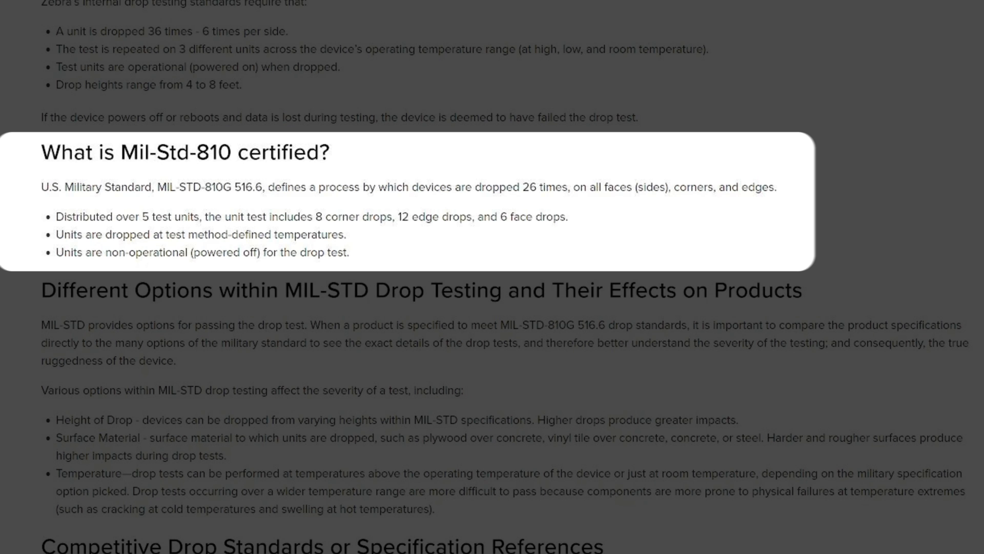
mouse_move(820, 9)
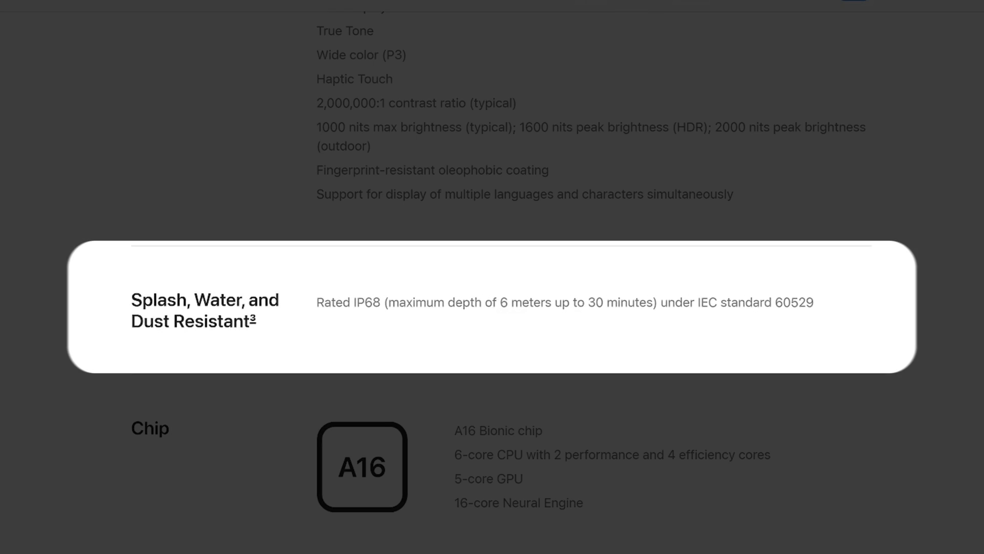
mouse_move(744, 402)
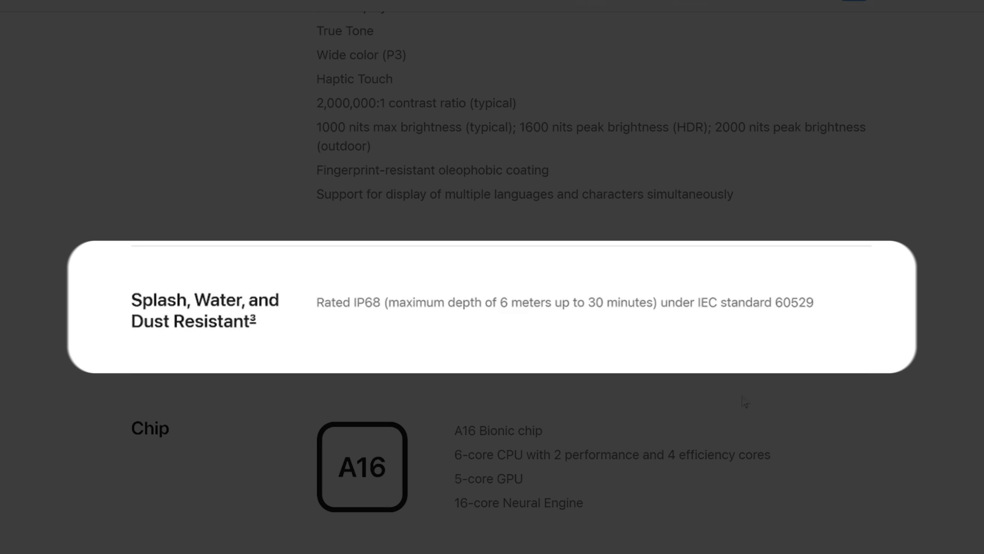